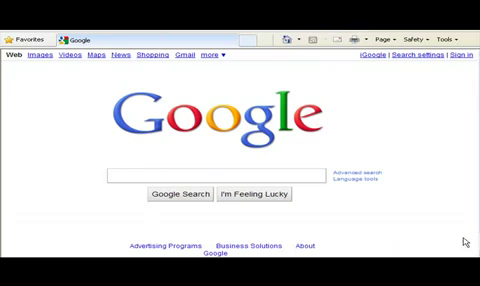
{"action": "mouse_move", "coordinate": [232, 80]}
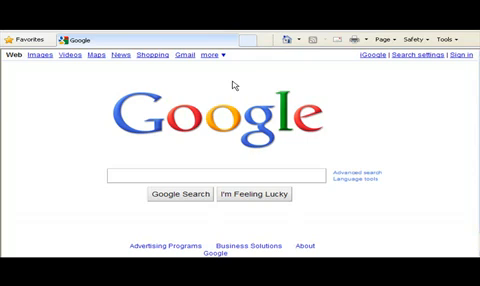
Step: Enter the blog's URL and account name with country United States and time zone GMT-08:00 Pacific, then continue to the agreement
{"action": "left_click", "coordinate": [464, 56]}
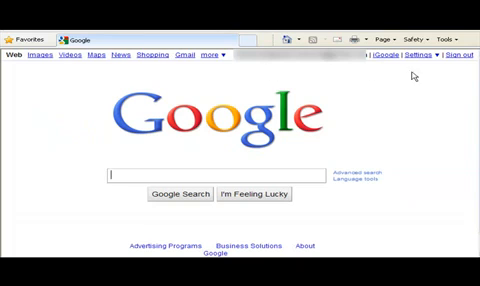
{"action": "left_click", "coordinate": [160, 12]}
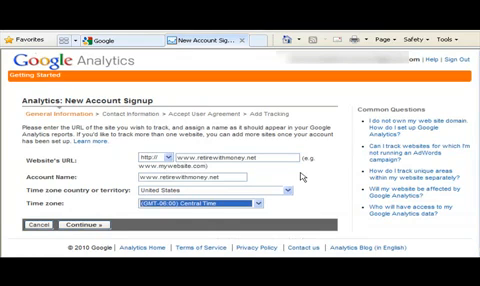
{"action": "left_click", "coordinate": [80, 222]}
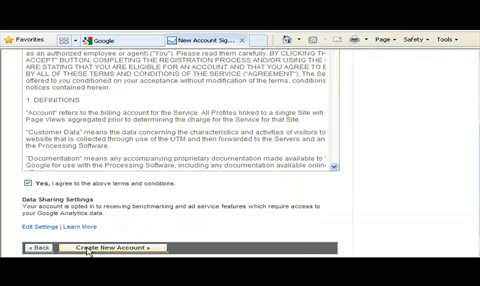
{"action": "left_click", "coordinate": [150, 258]}
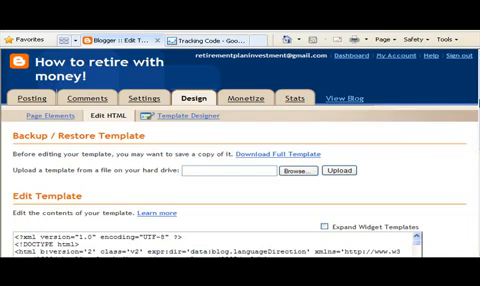
Step: Scroll the template code down to the closing </head> tag where the tracking code goes
{"action": "scroll", "scroll_direction": "down", "scroll_amount": 3}
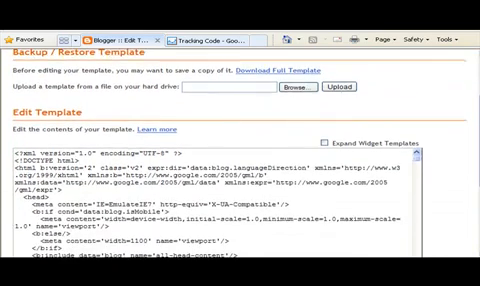
{"action": "scroll", "scroll_direction": "down", "scroll_amount": 3}
{"action": "type", "text": "</head>"}
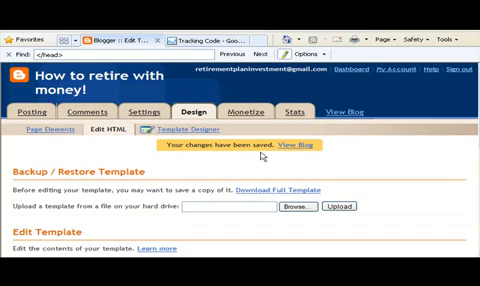
{"action": "mouse_move", "coordinate": [210, 32]}
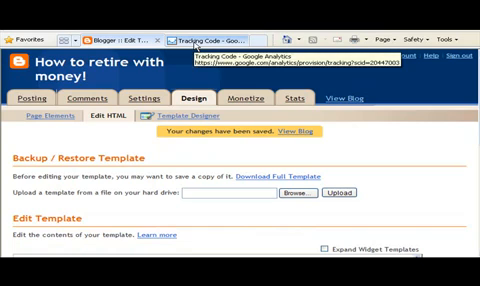